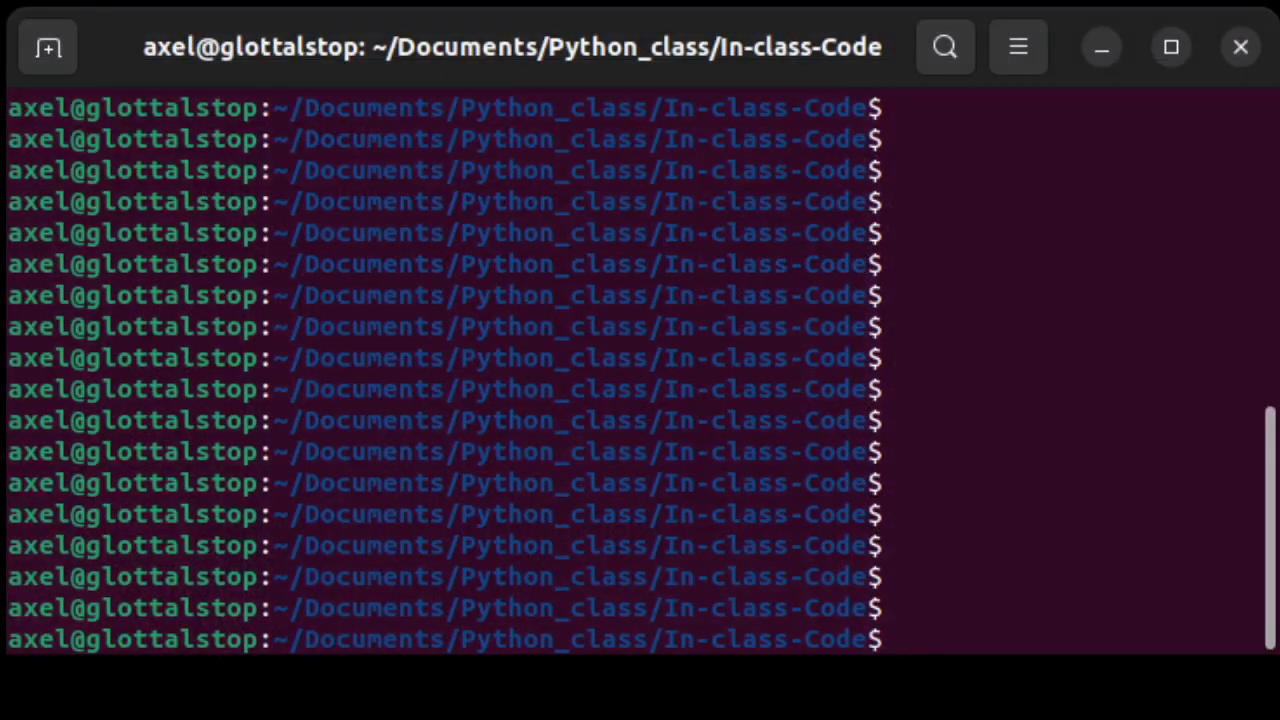
# Run chatABC.py with python in the terminal
pyautogui.write('python')
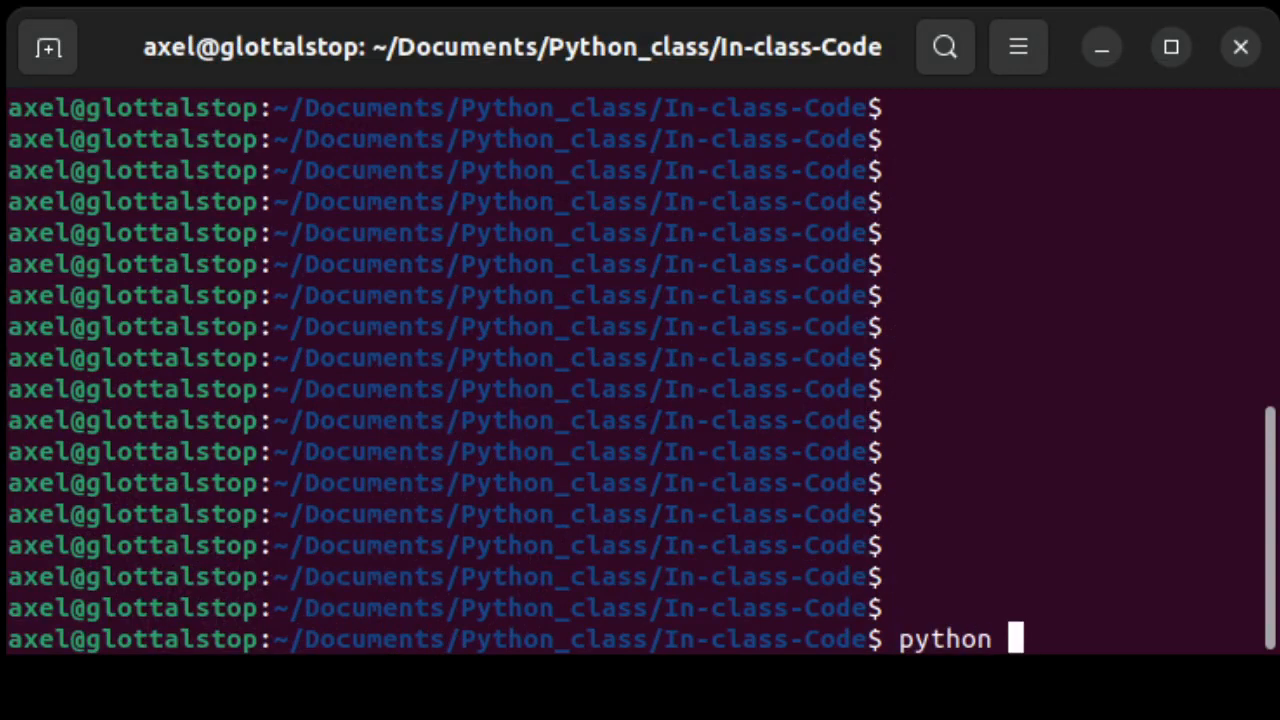
pyautogui.write('chatABC.py')
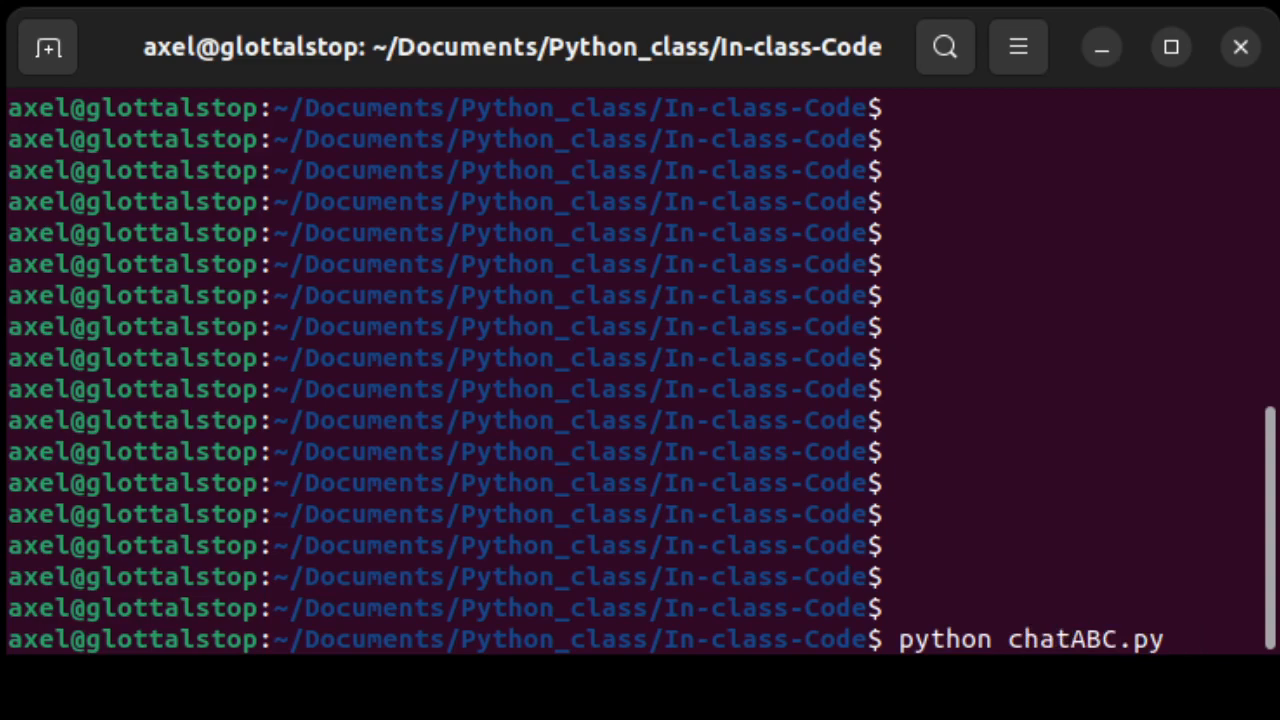
pyautogui.press('Return')
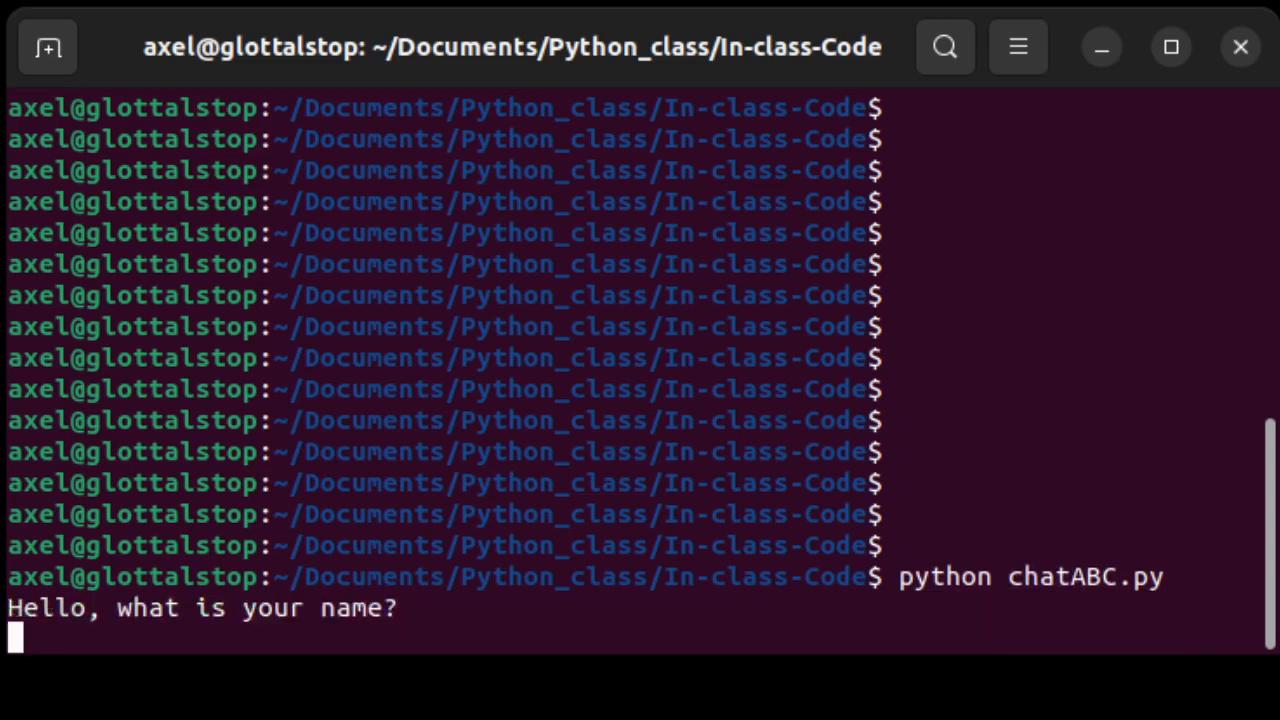
# Answer the chat bot with the name Axel and the age 39
pyautogui.write('Axel')
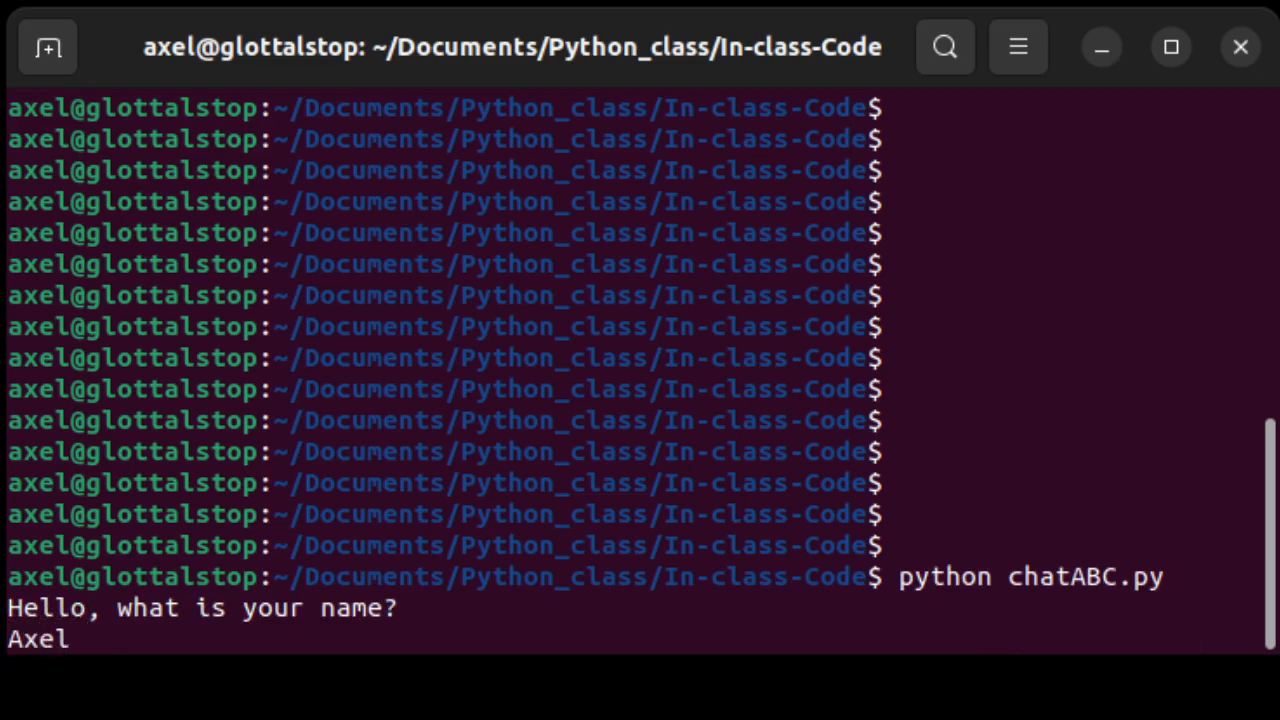
pyautogui.press('Return')
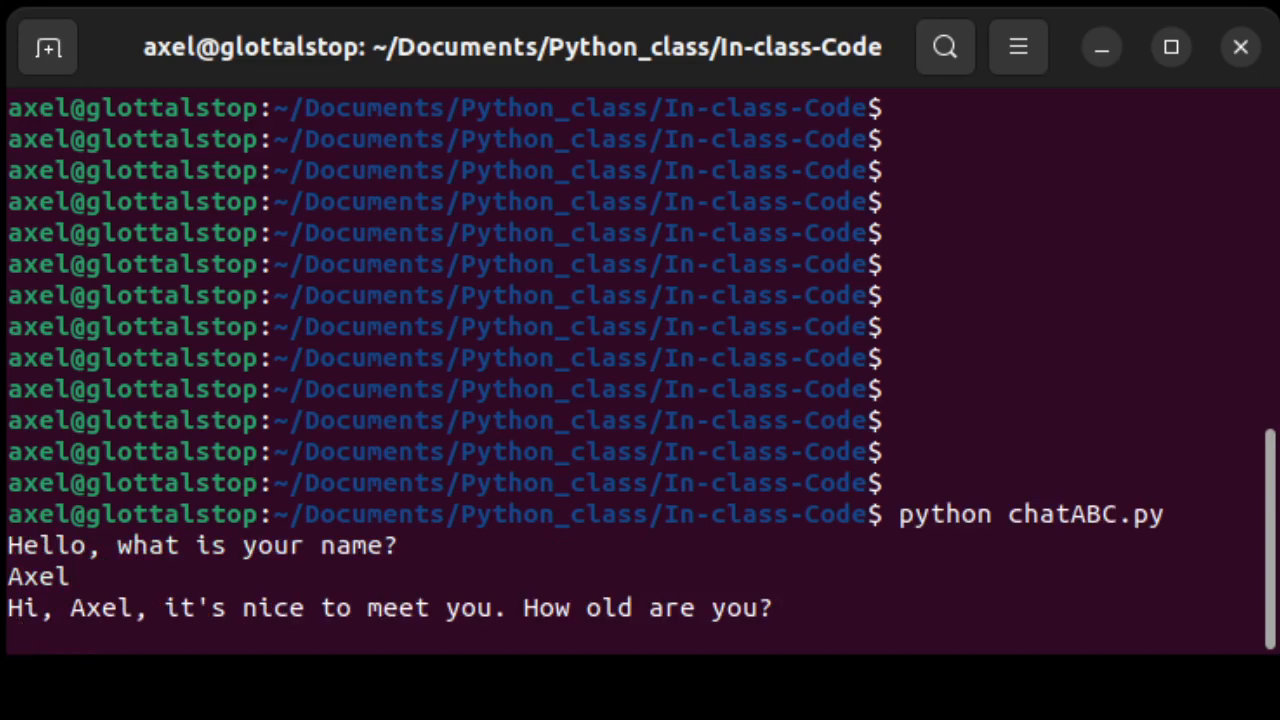
pyautogui.write('3')
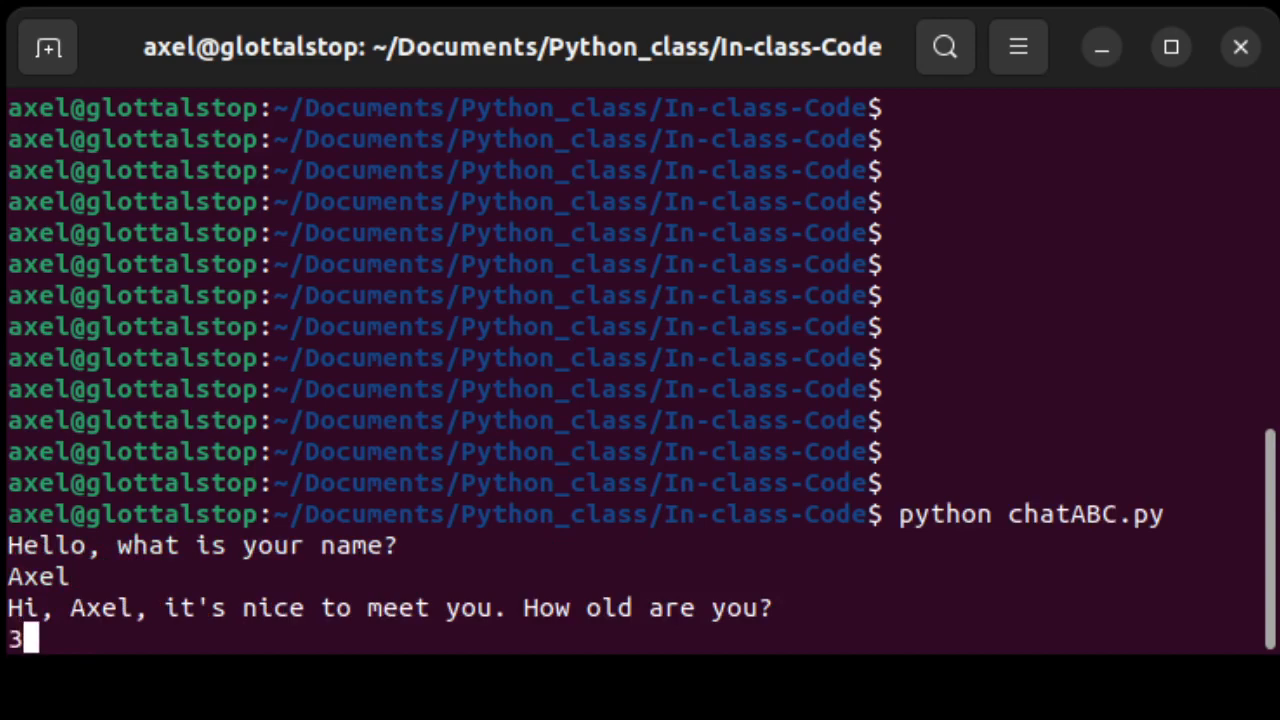
pyautogui.write('9')
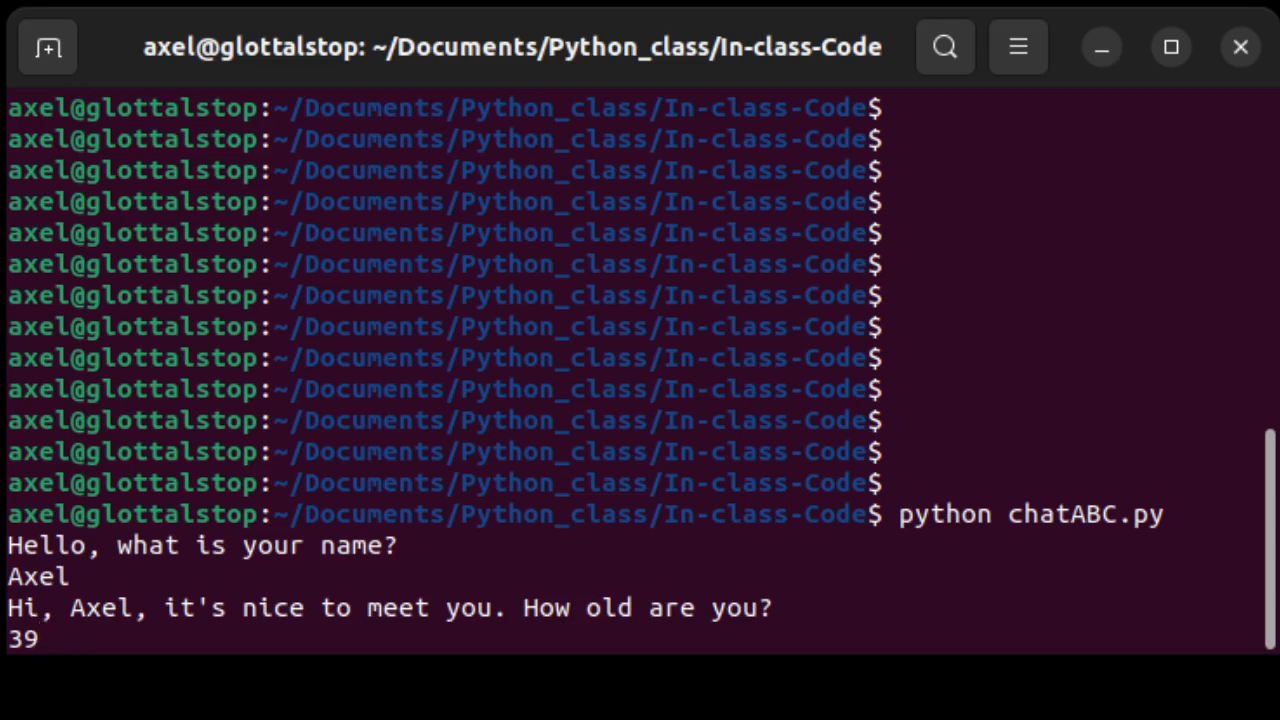
pyautogui.press('Return')
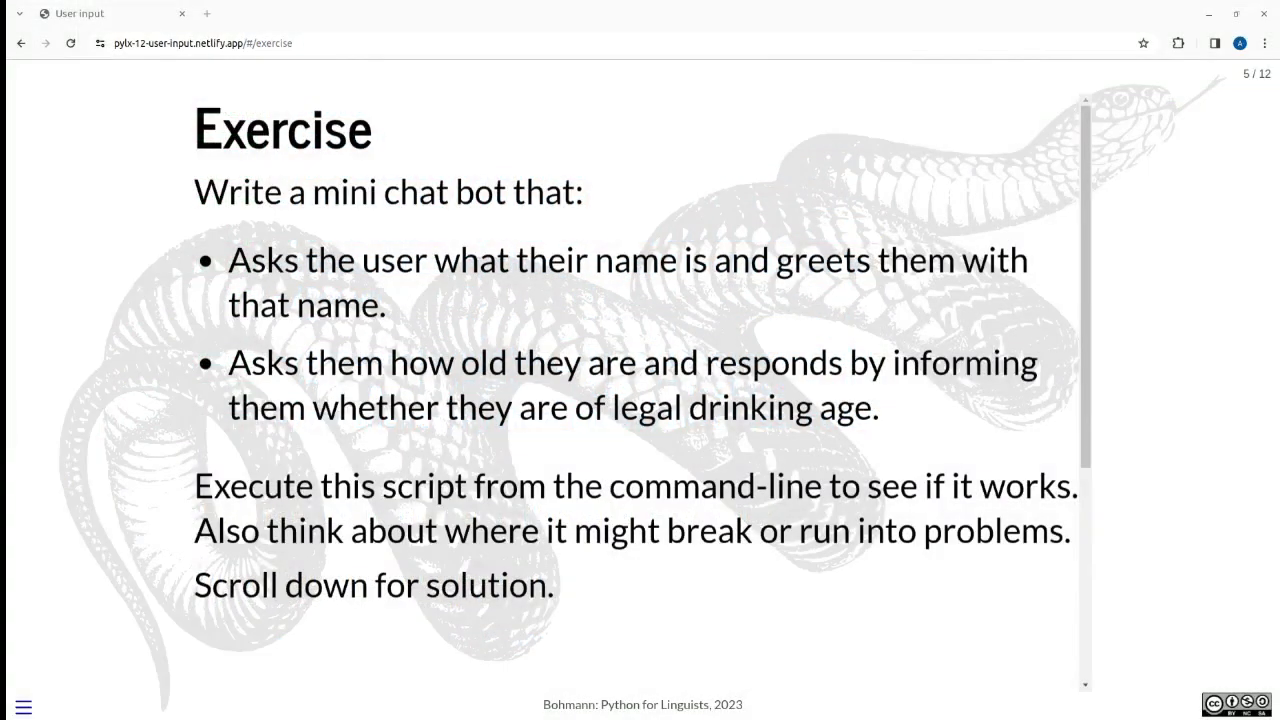
pyautogui.moveTo(200, 456)
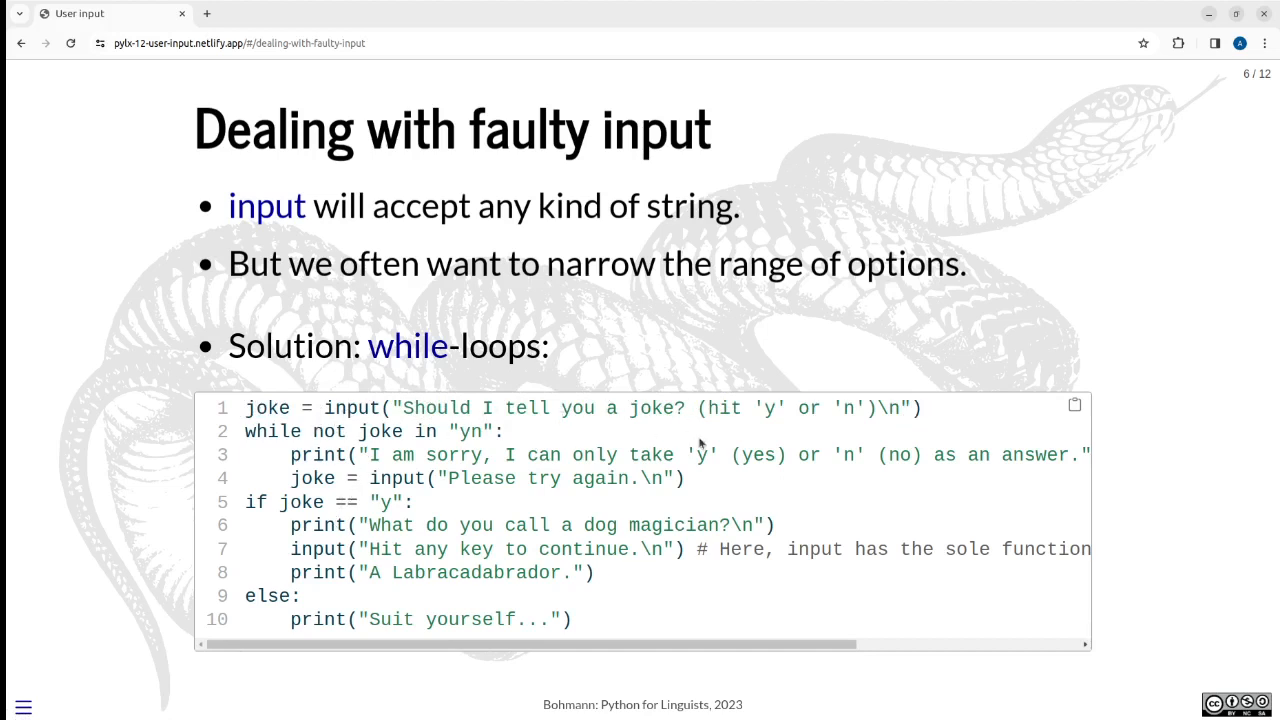
pyautogui.moveTo(832, 408)
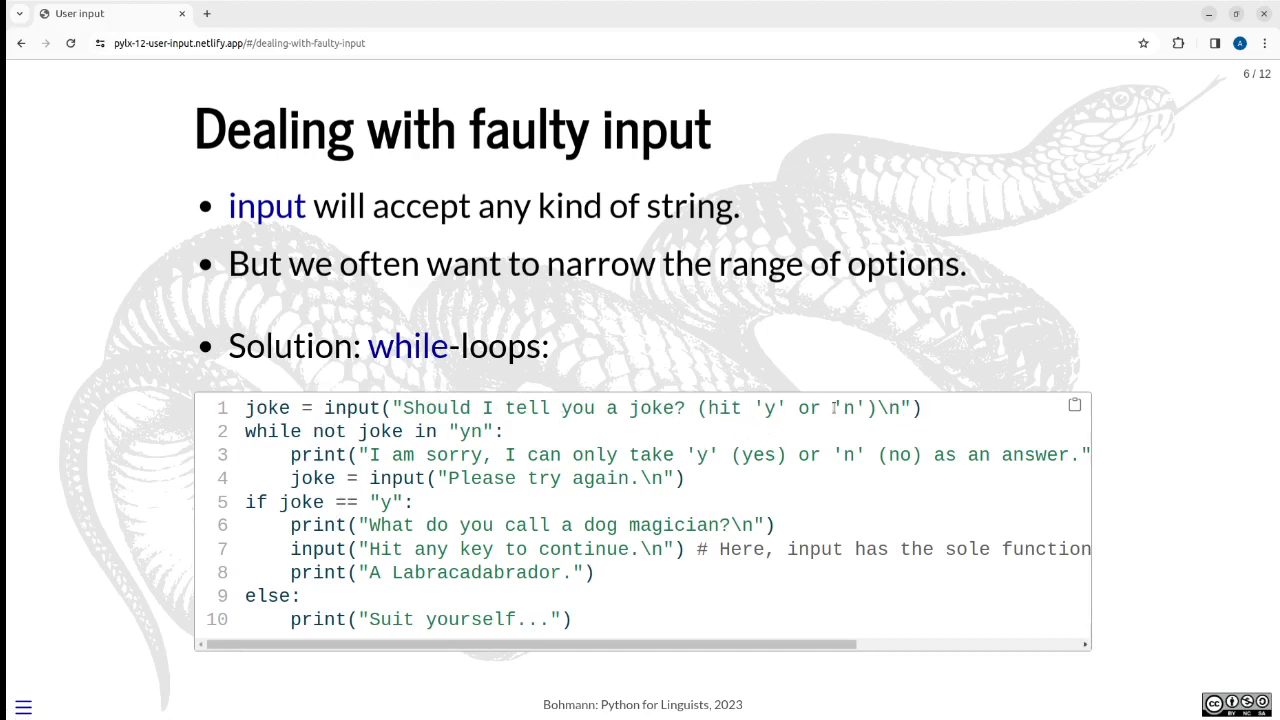
pyautogui.moveTo(820, 436)
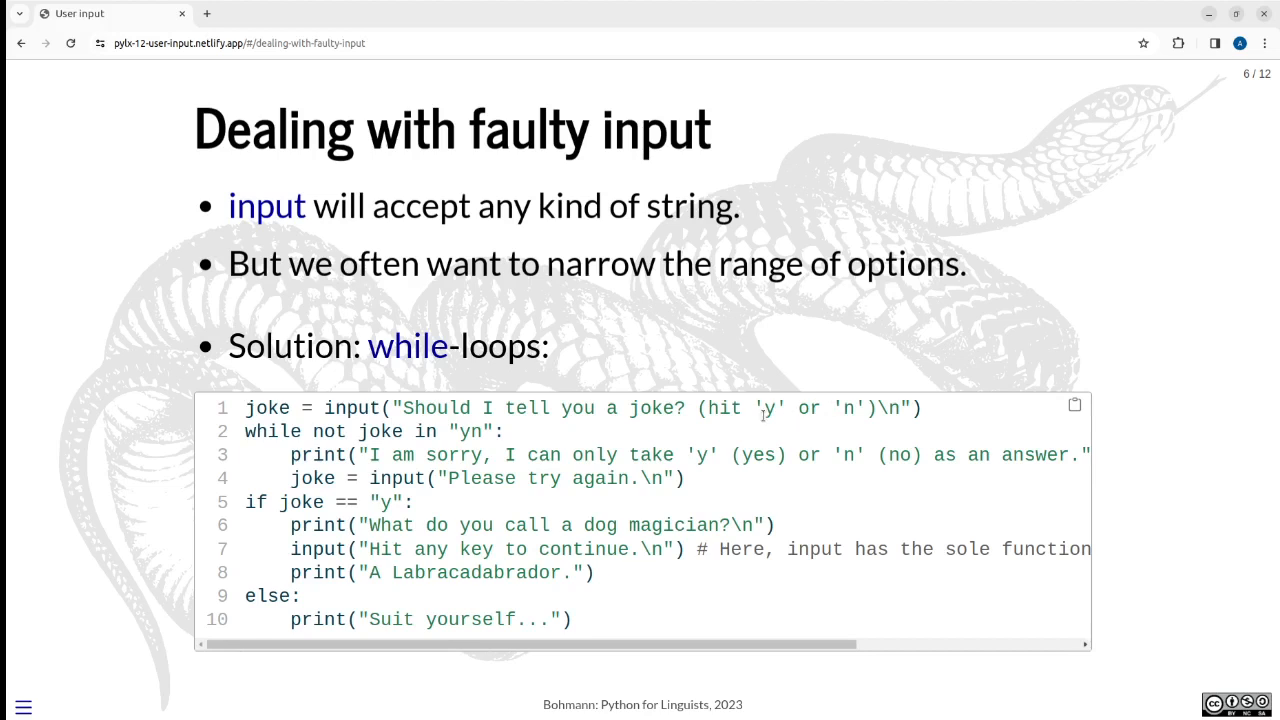
pyautogui.moveTo(832, 416)
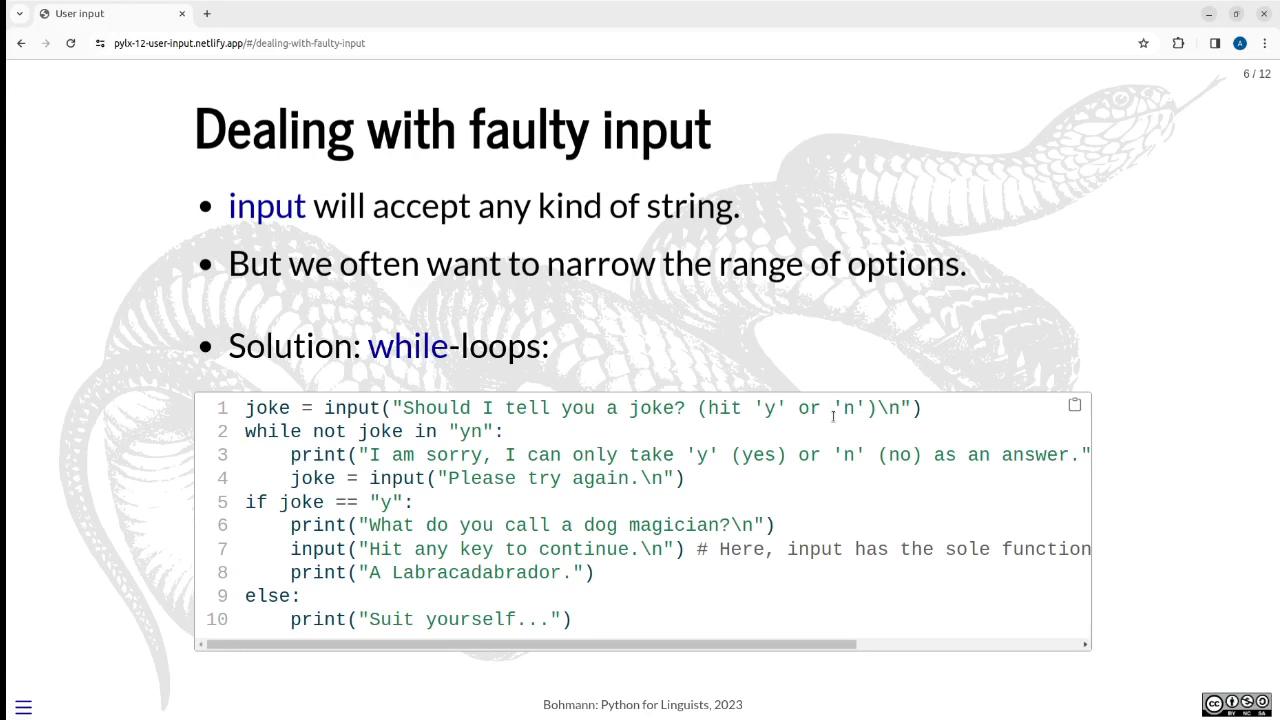
pyautogui.moveTo(820, 430)
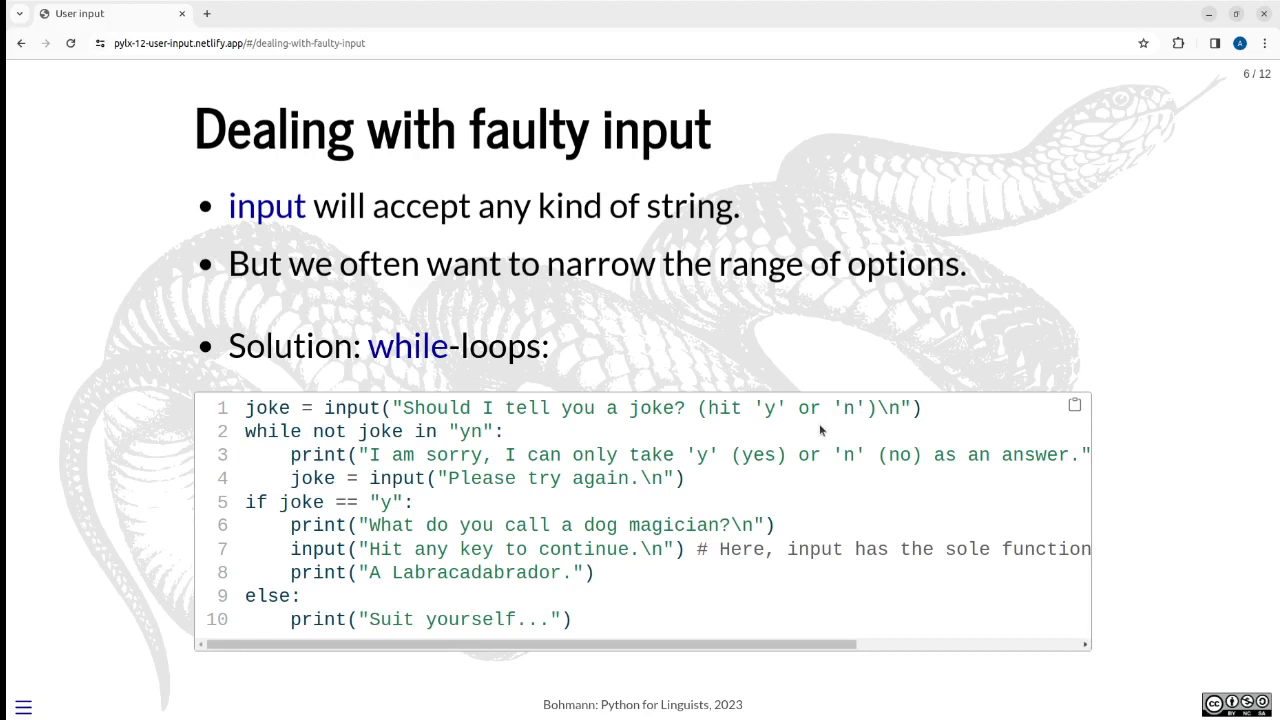
pyautogui.moveTo(230, 432)
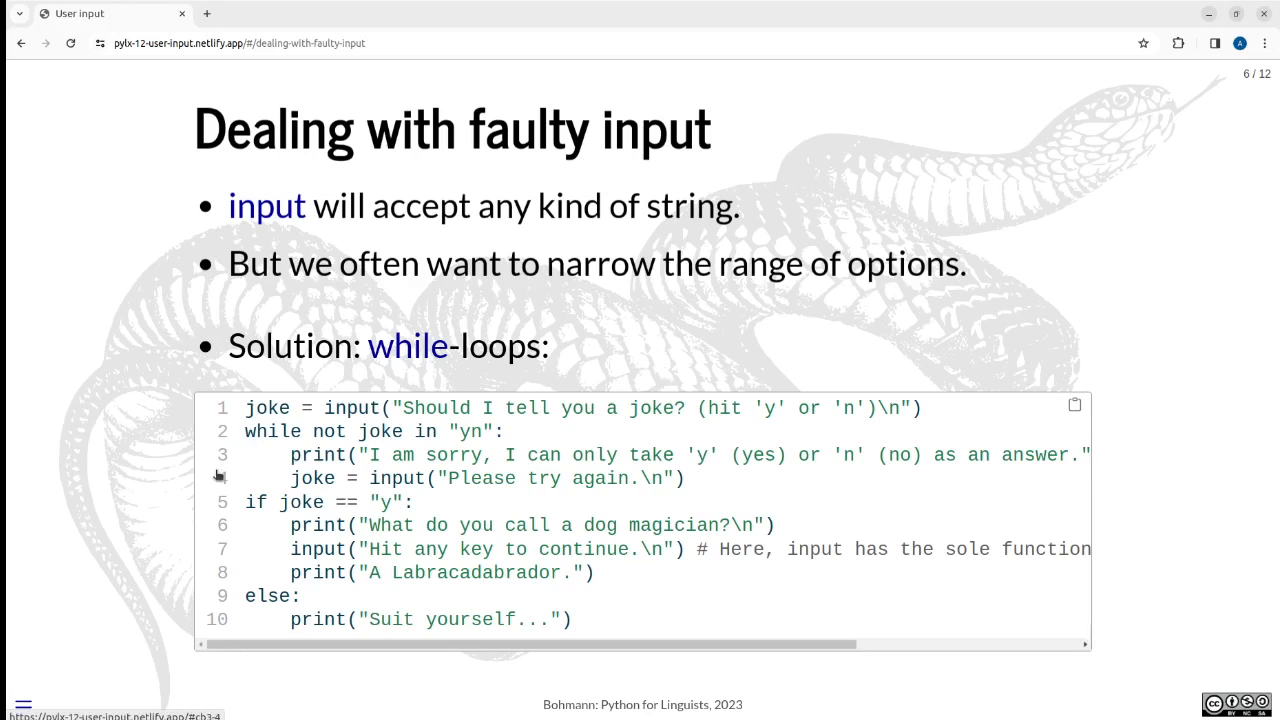
pyautogui.moveTo(240, 436)
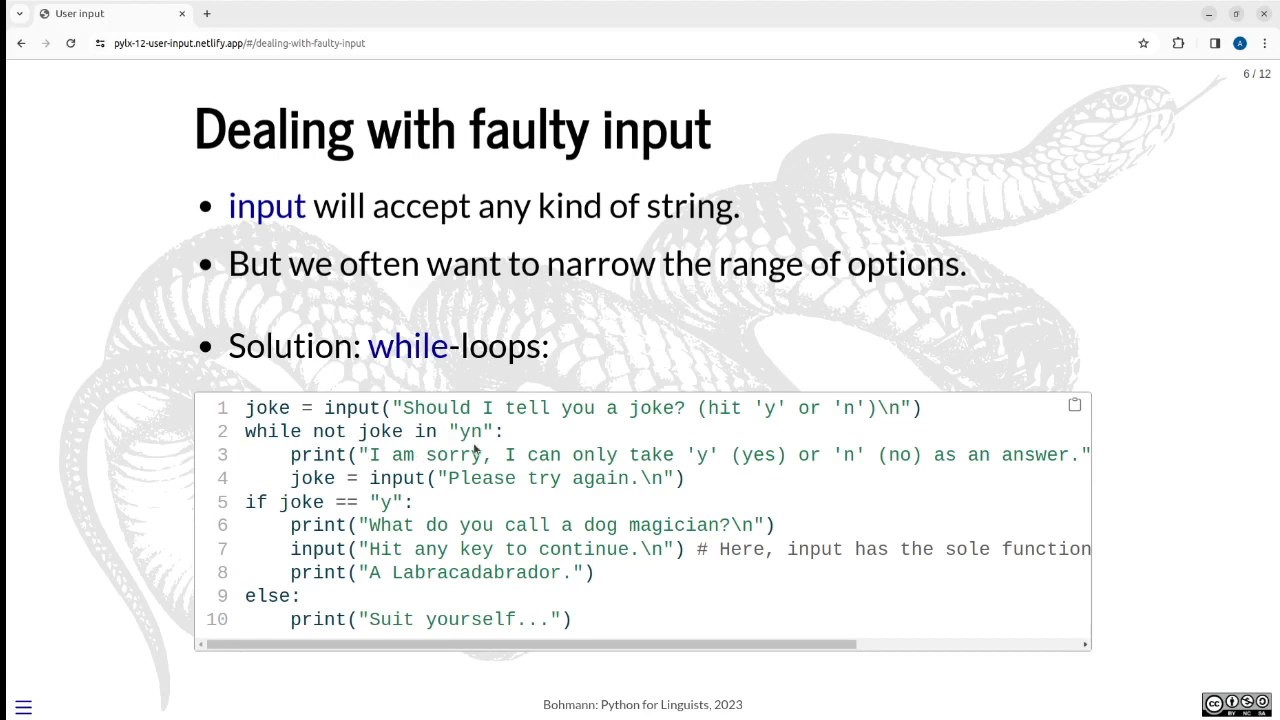
pyautogui.moveTo(462, 436)
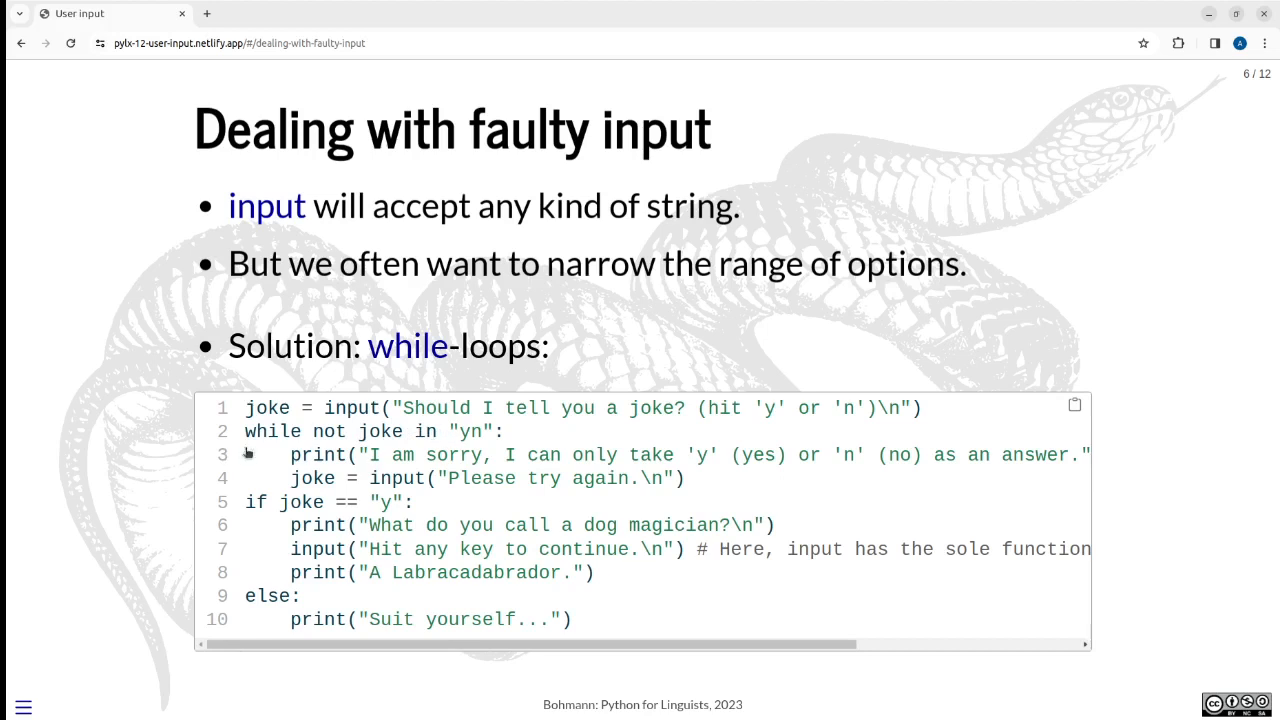
pyautogui.moveTo(490, 450)
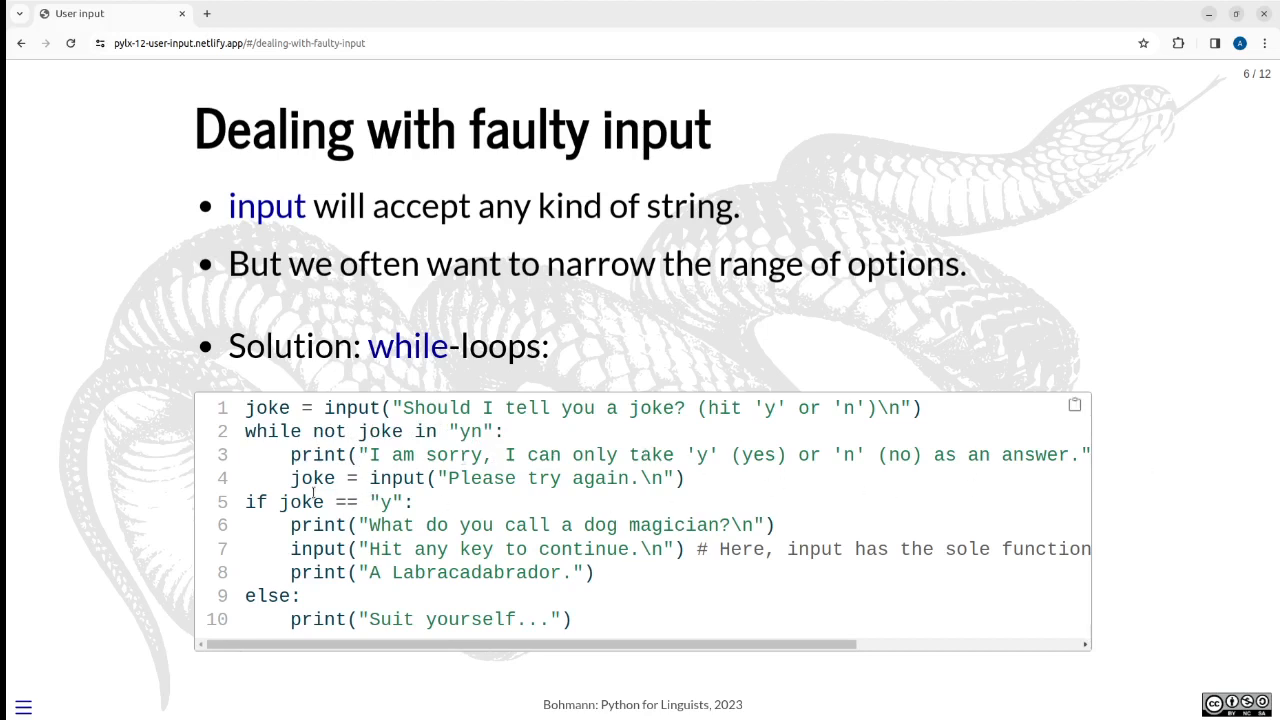
# Emphasise the while-loop condition not joke in "yn" on the faulty-input slide
pyautogui.doubleClick(312, 478)
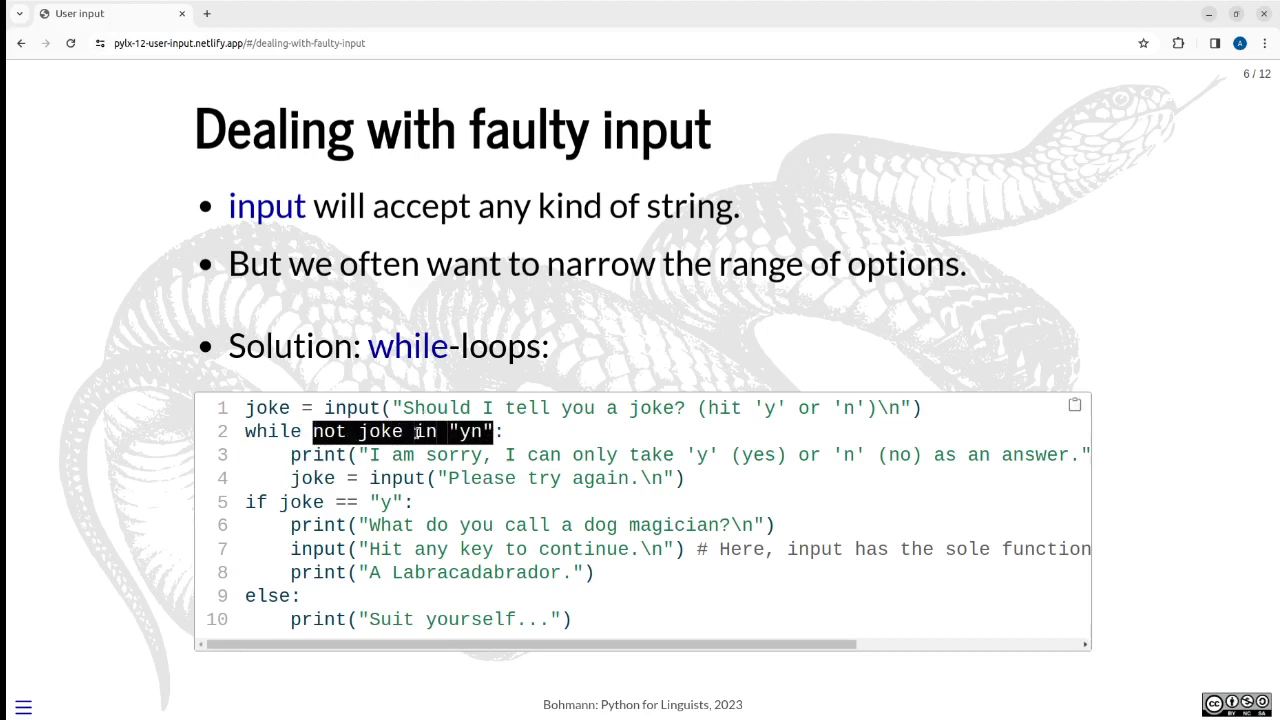
pyautogui.moveTo(148, 444)
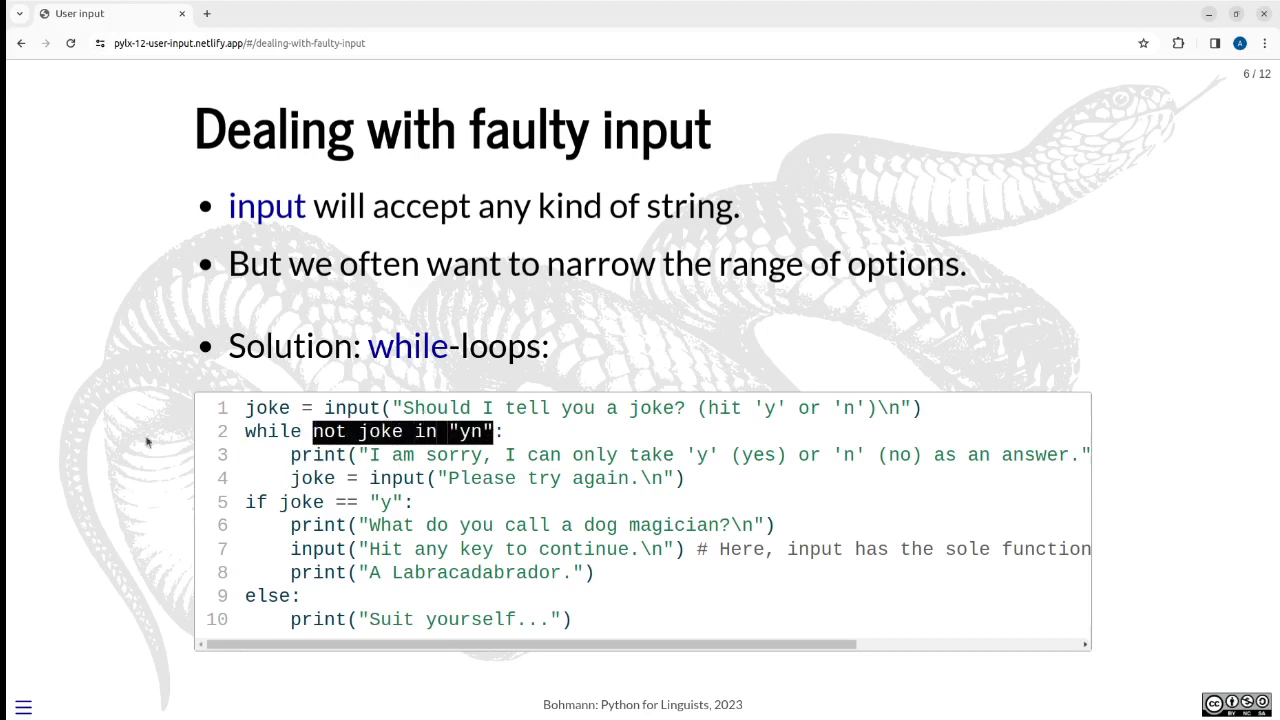
pyautogui.moveTo(324, 504)
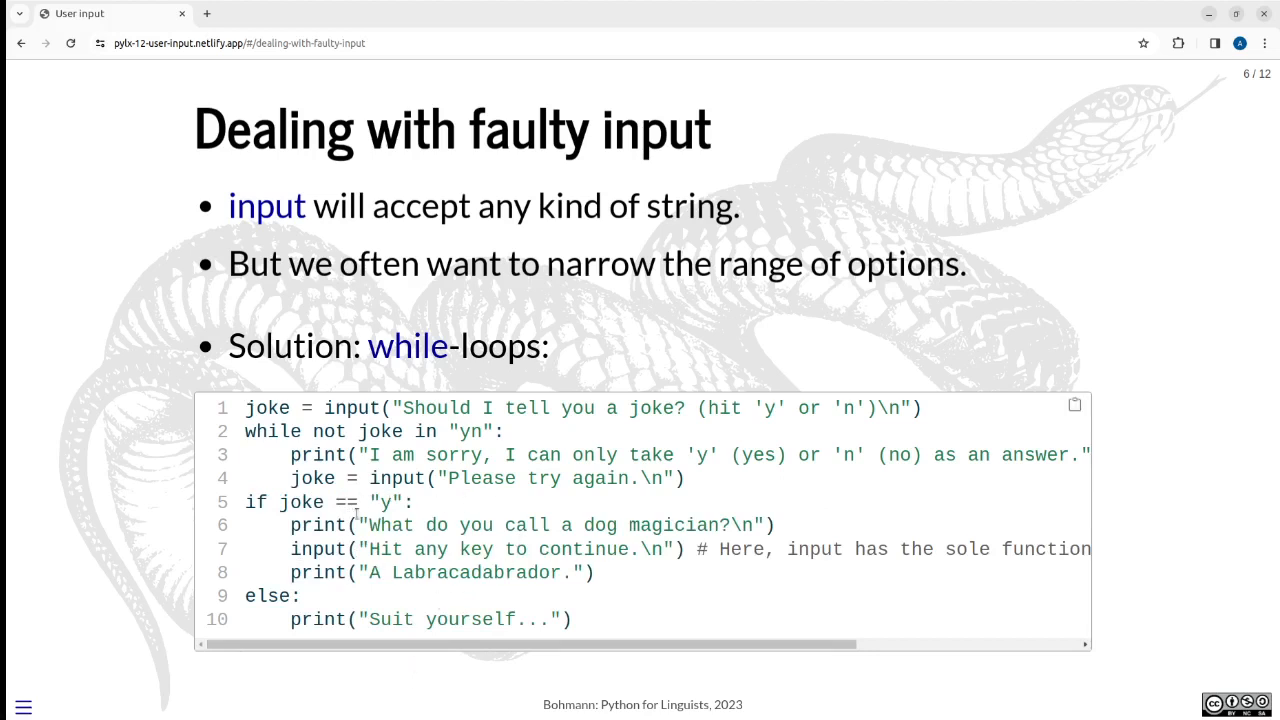
pyautogui.moveTo(410, 524)
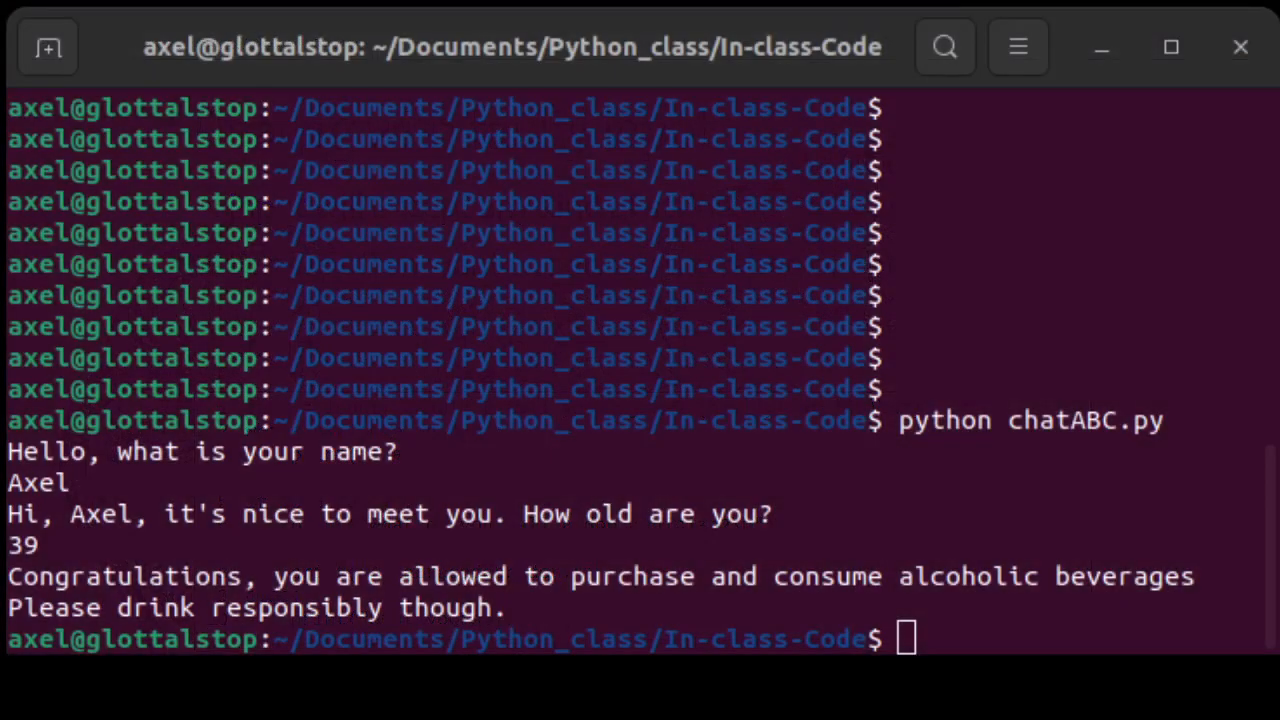
# Run the joke.py script with python in the terminal
pyautogui.write('python chatABC.py')
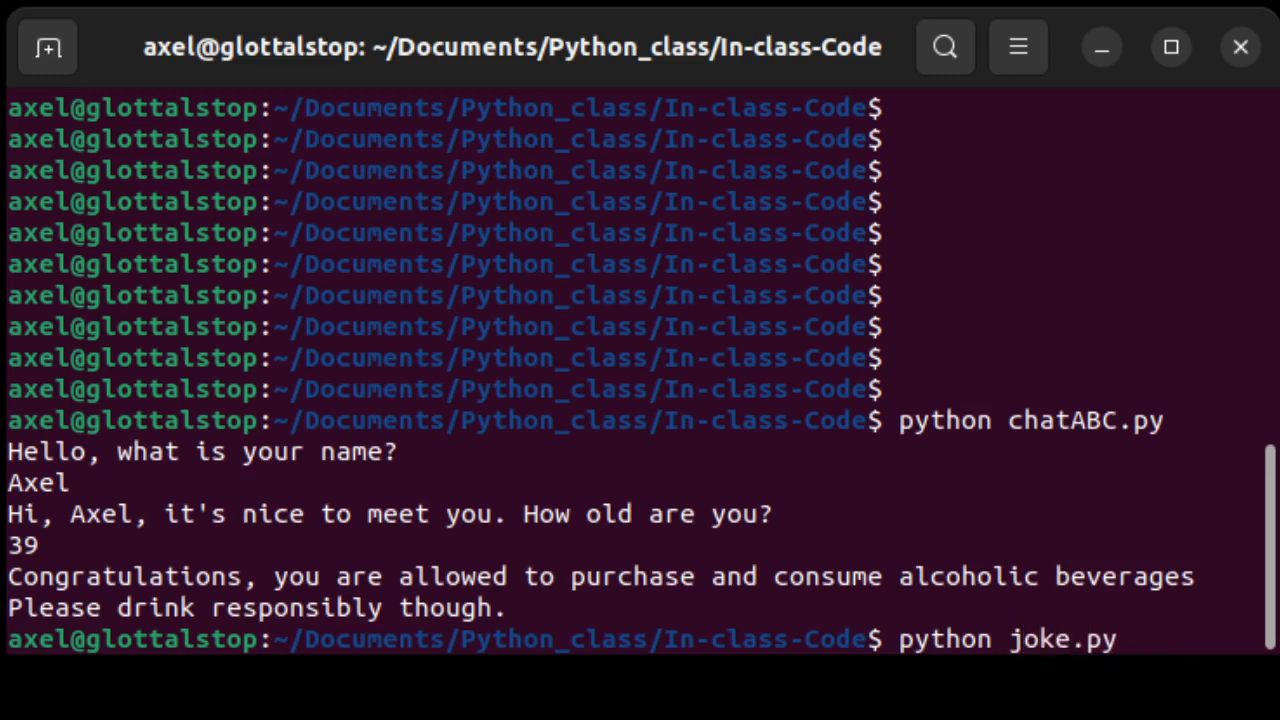
pyautogui.press('Return')
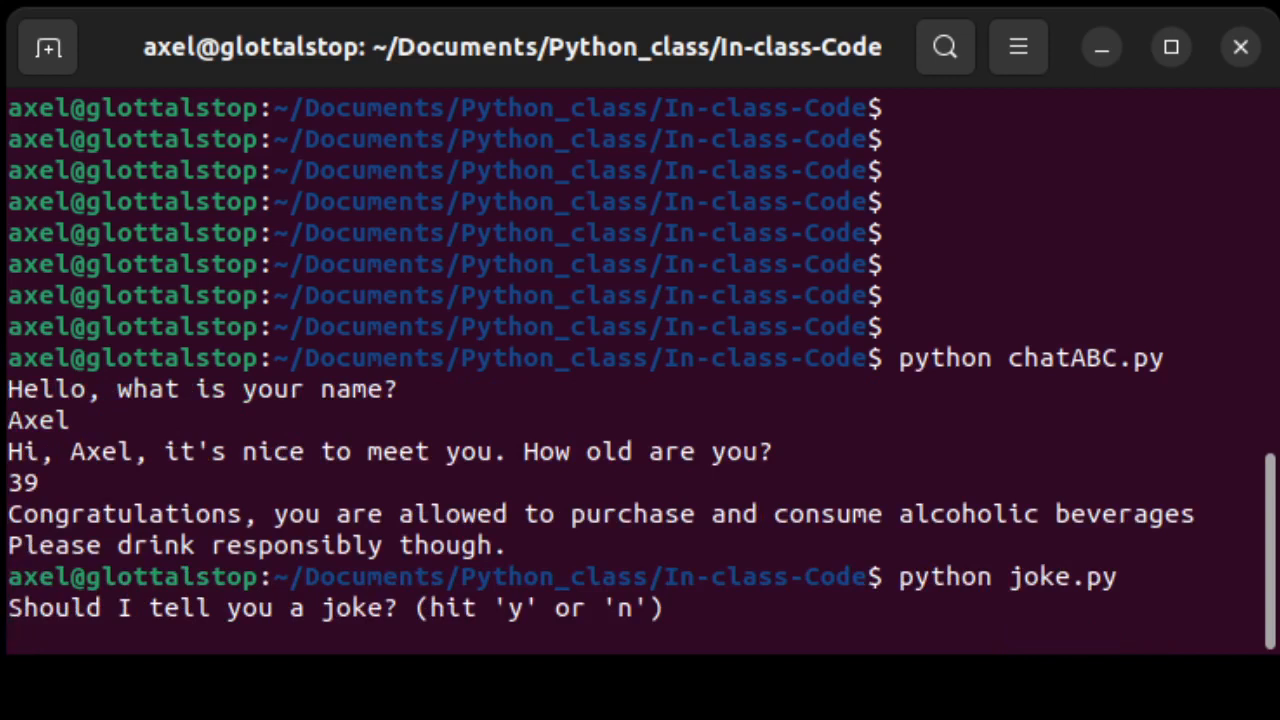
pyautogui.press('Return')
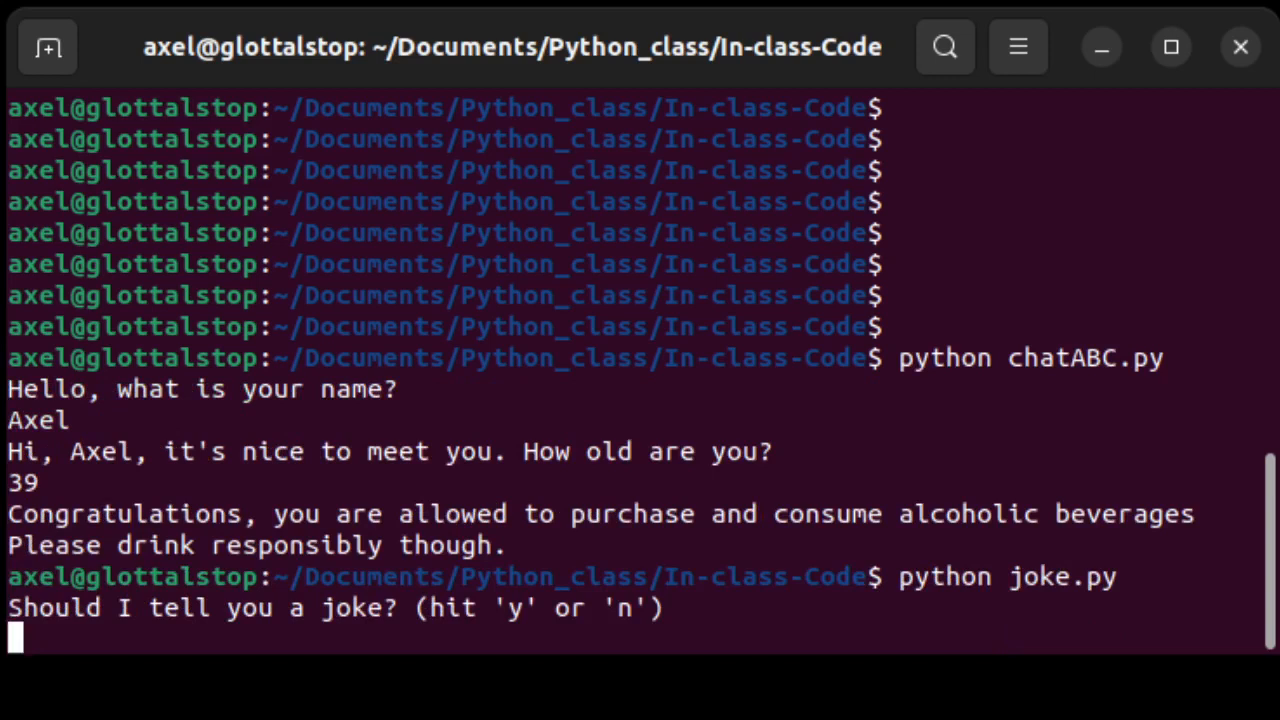
# Answer the joke question with Y and then Peter to show both are rejected
pyautogui.write('y')
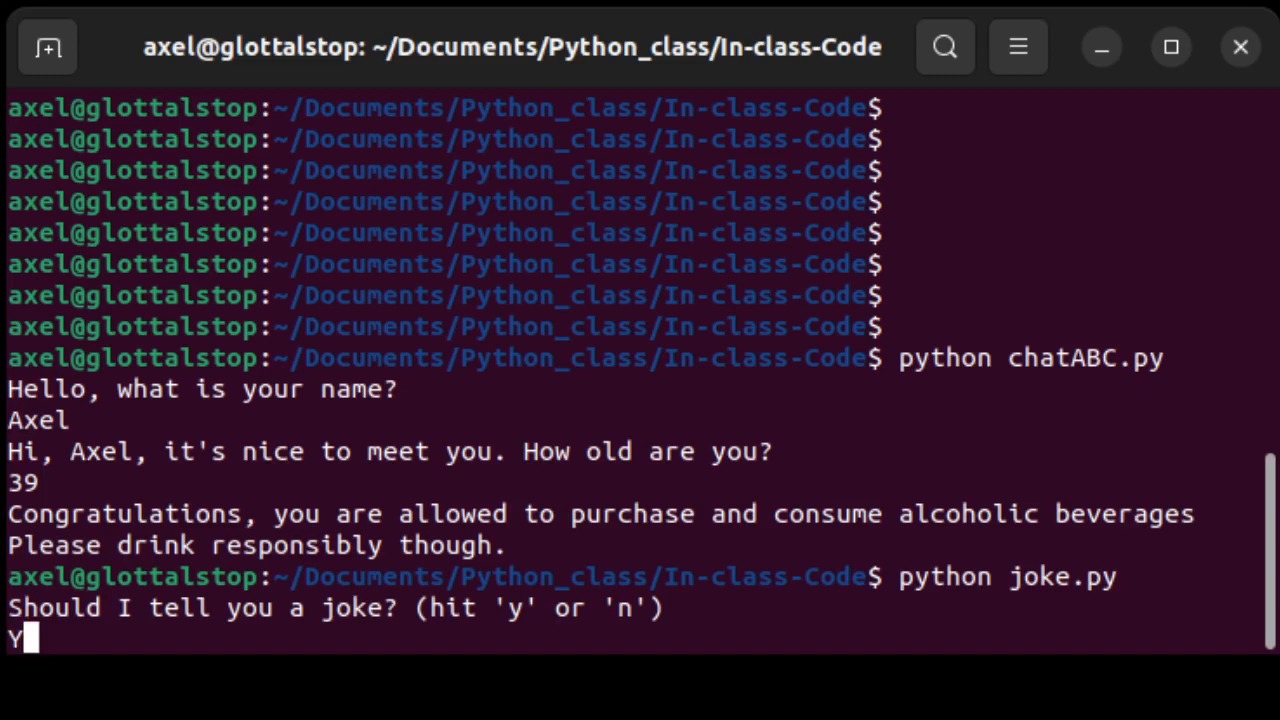
pyautogui.press('Return')
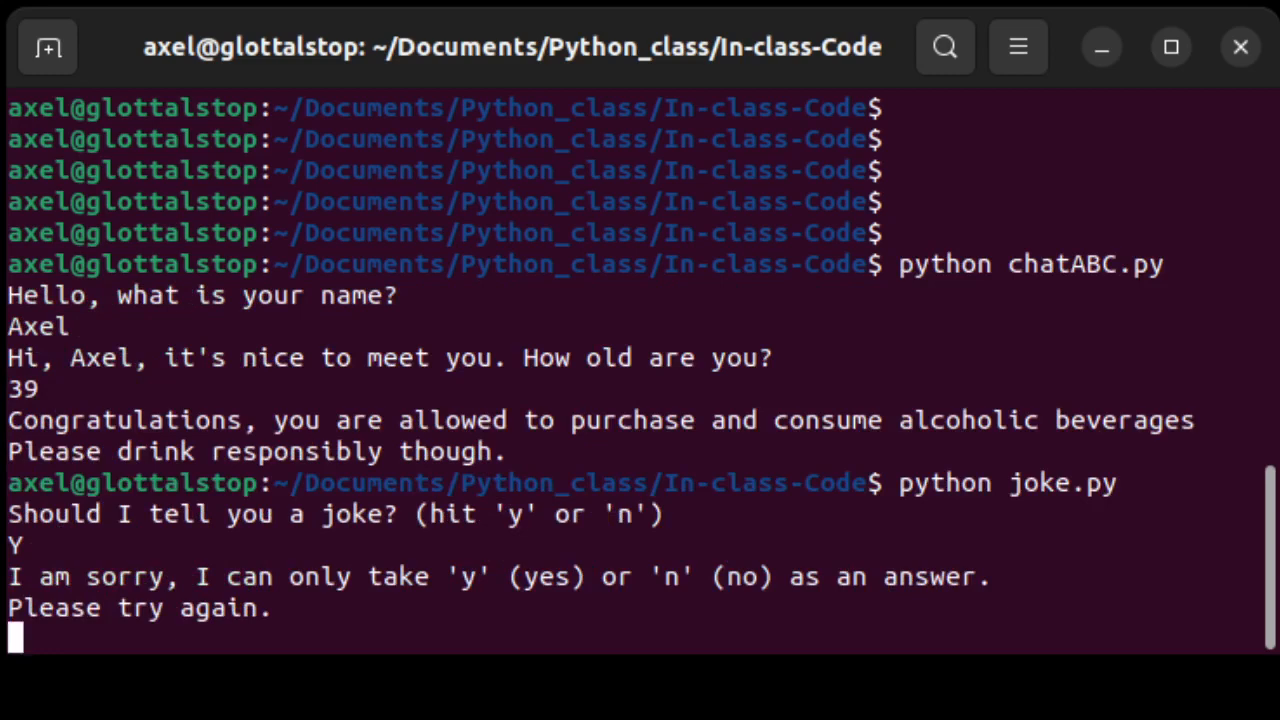
pyautogui.write('Peter')
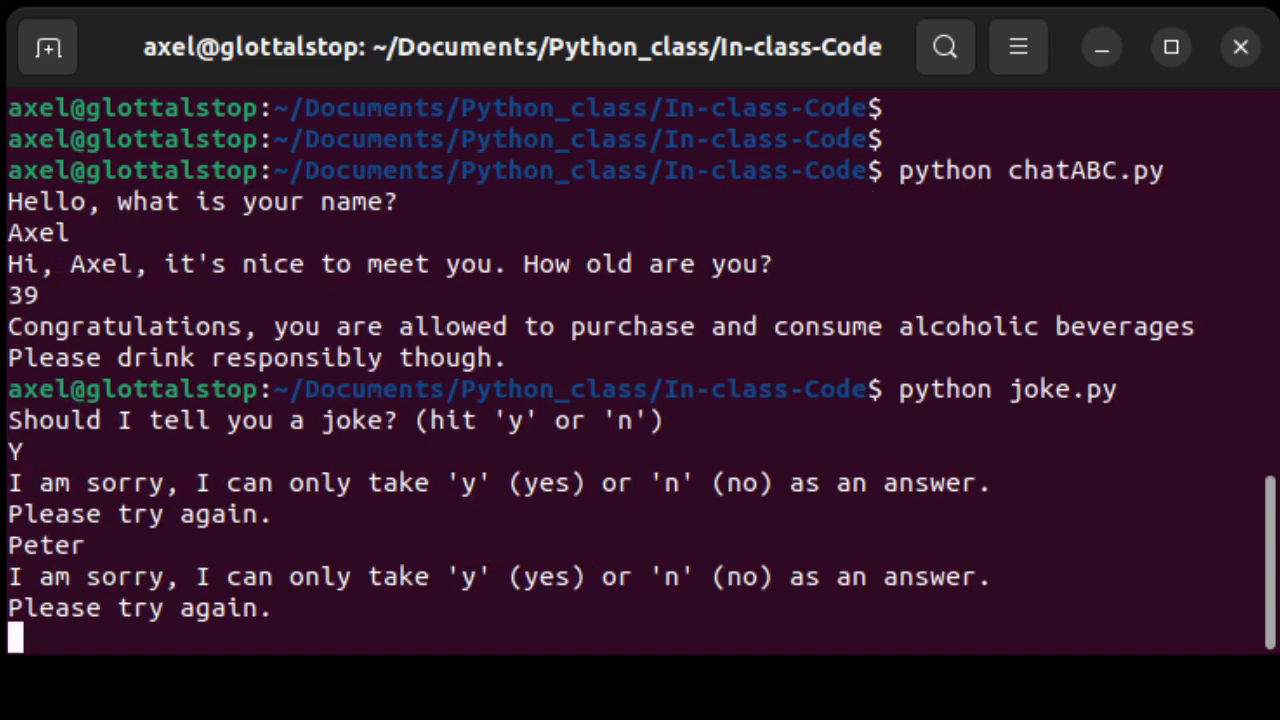
pyautogui.write('y')
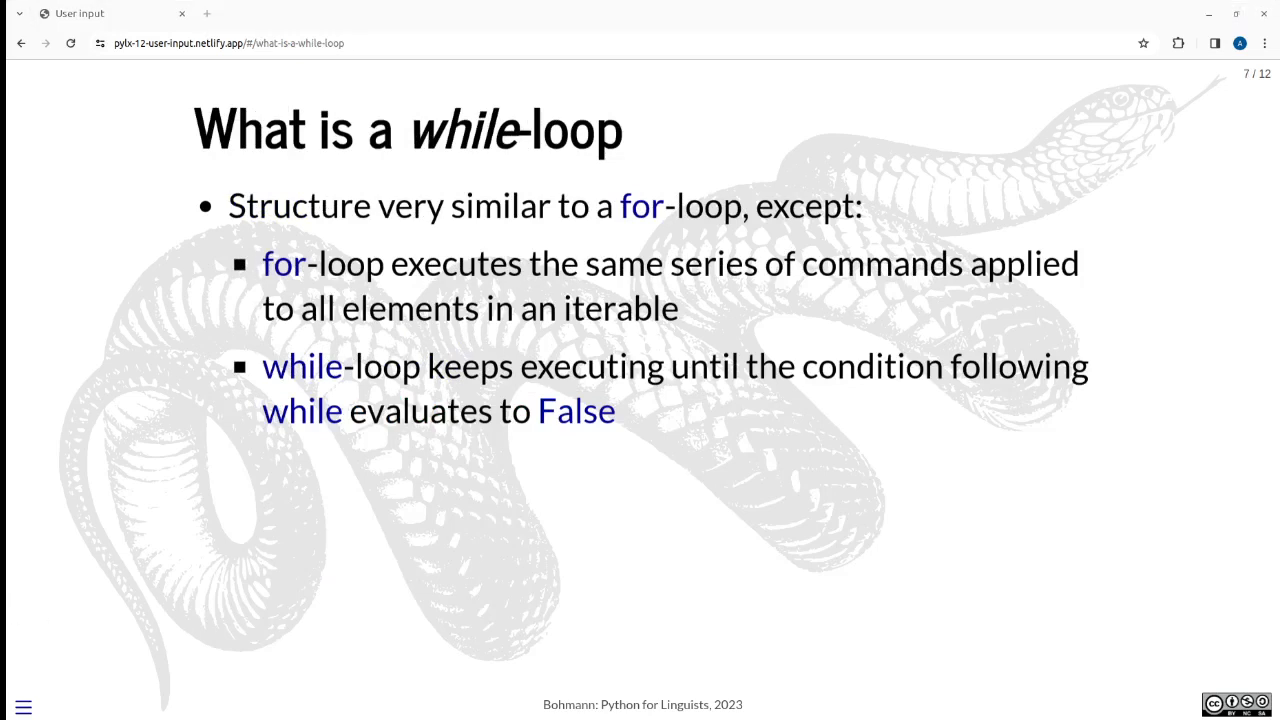
pyautogui.moveTo(96, 392)
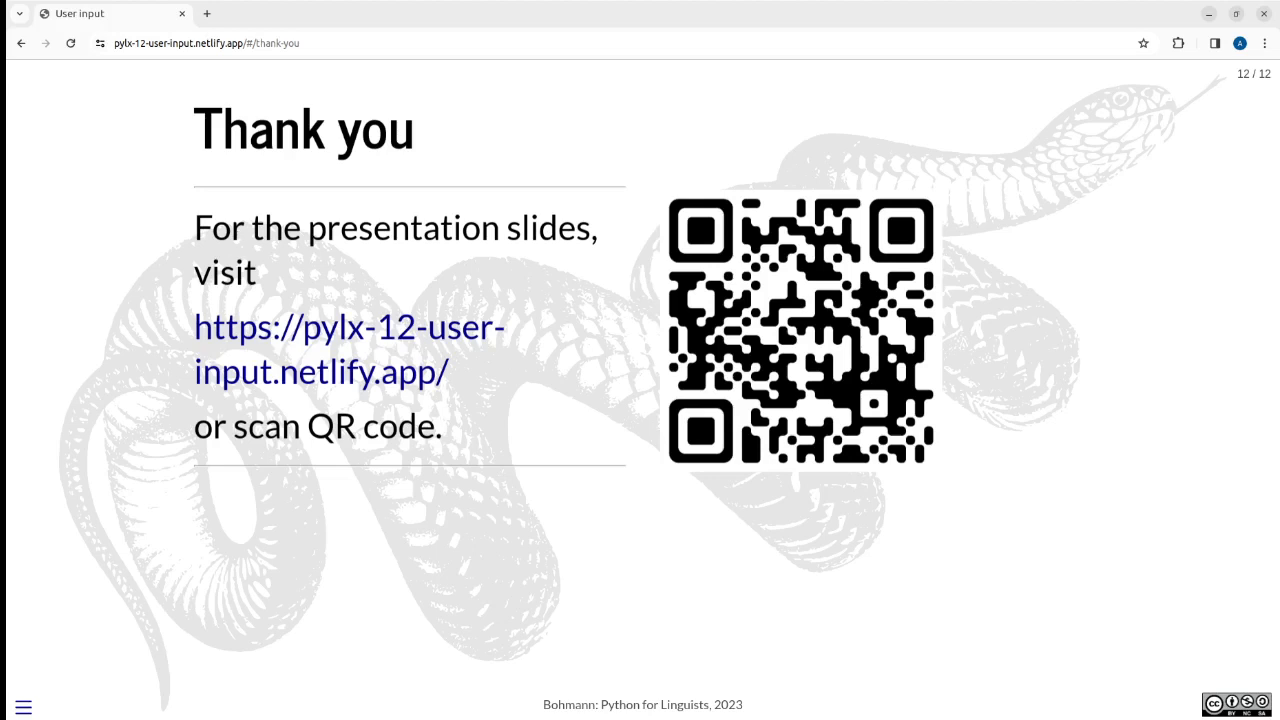
pyautogui.moveTo(96, 584)
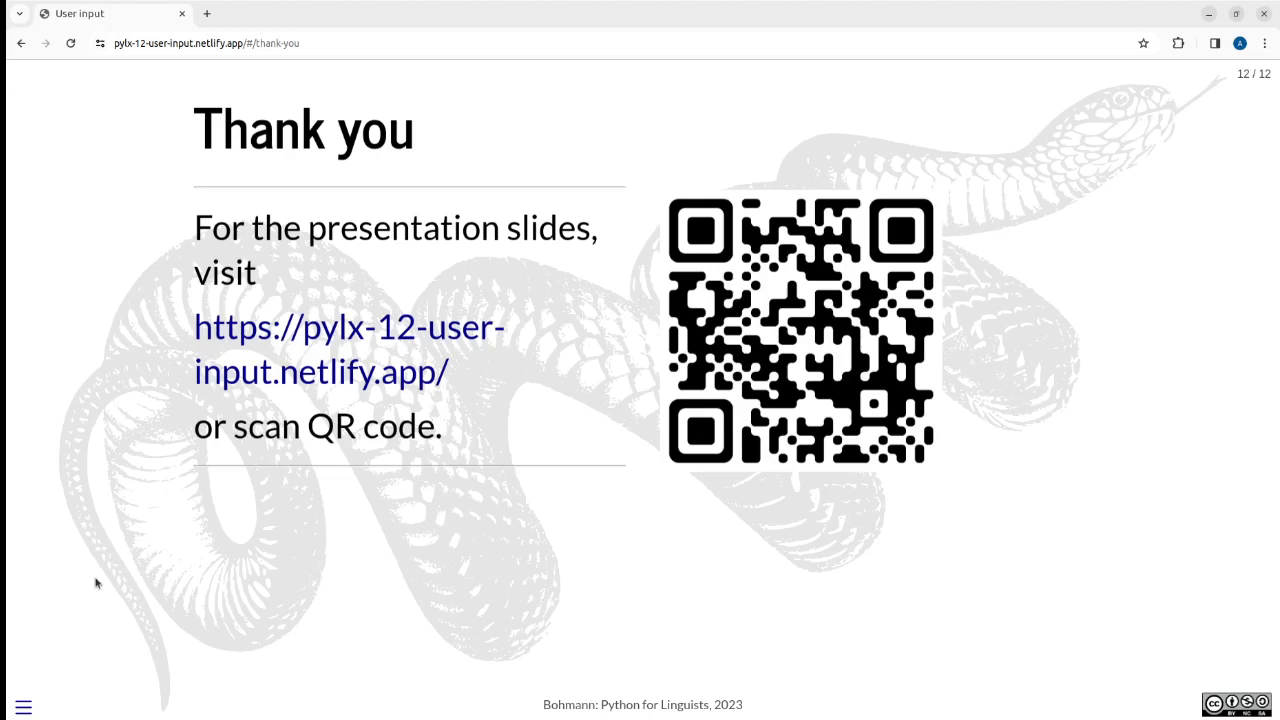
pyautogui.moveTo(144, 550)
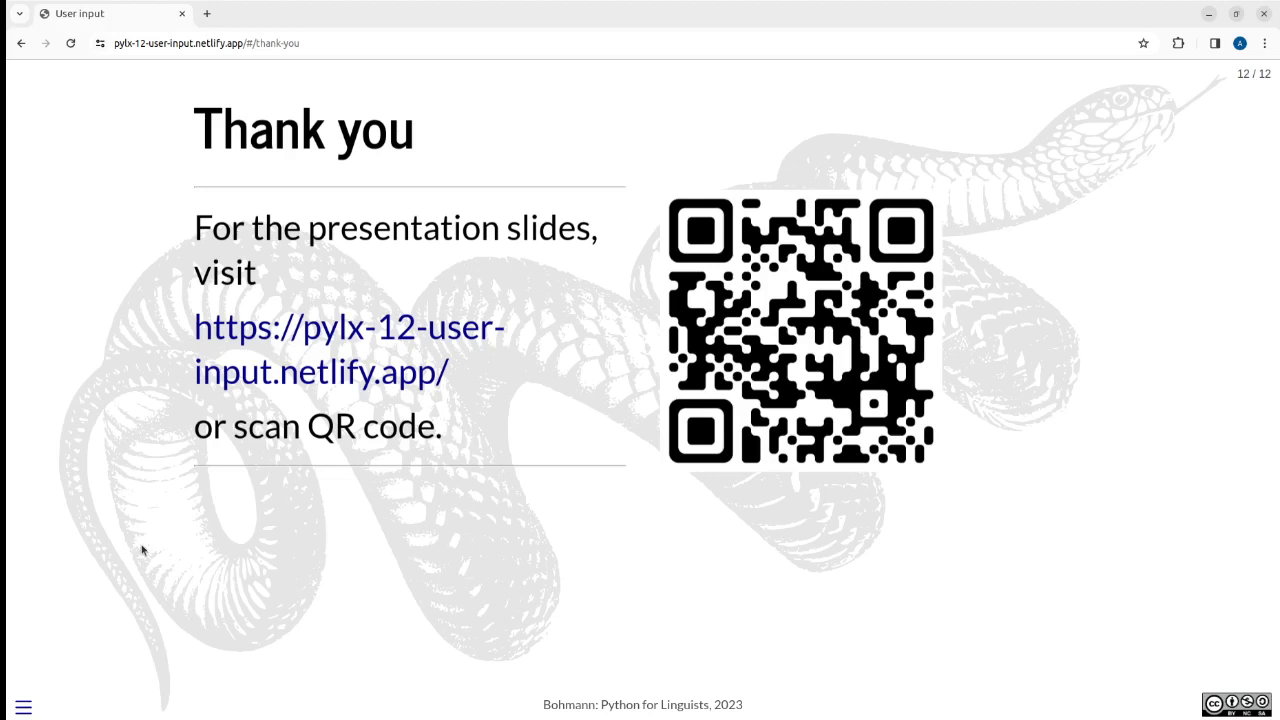
pyautogui.moveTo(394, 556)
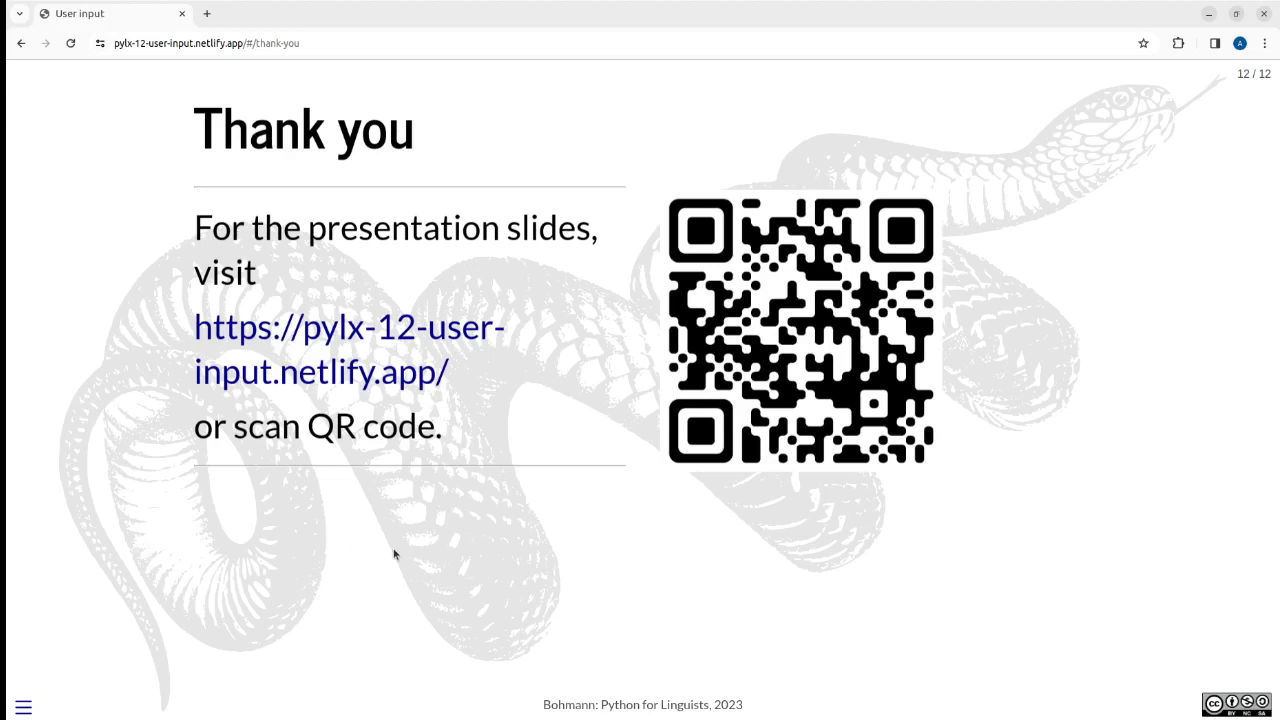